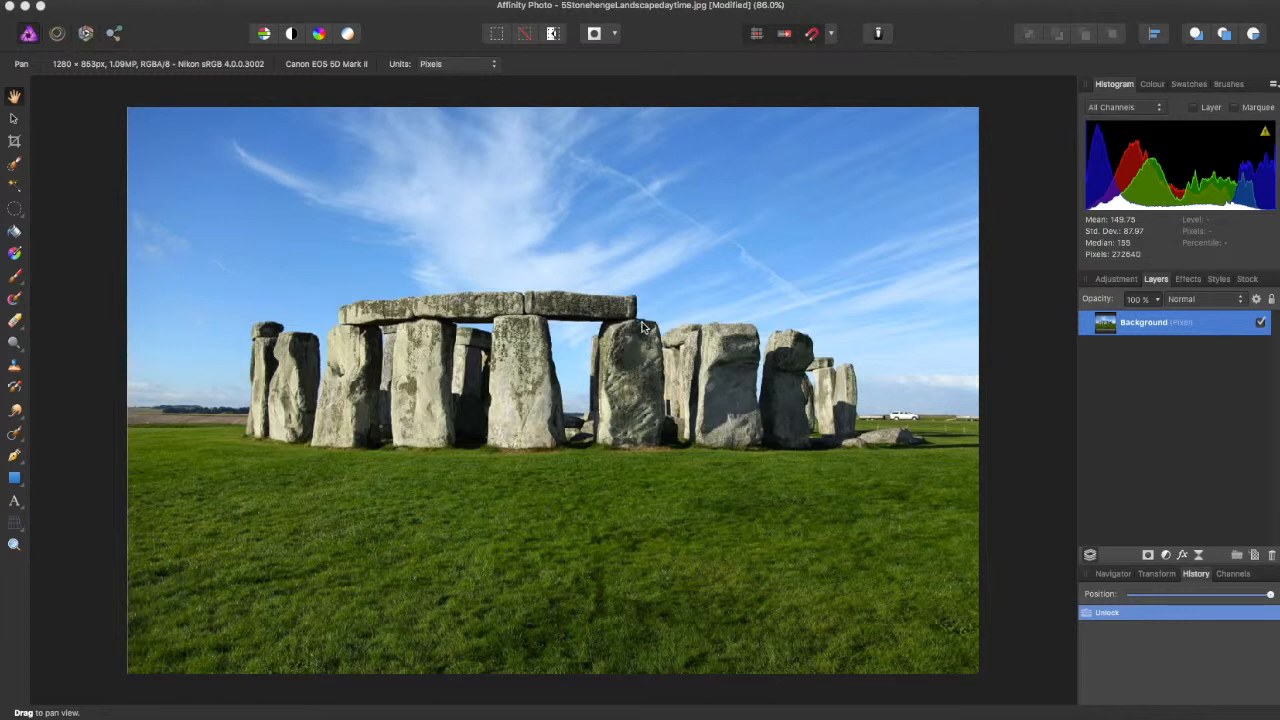
mouse_move(517, 245)
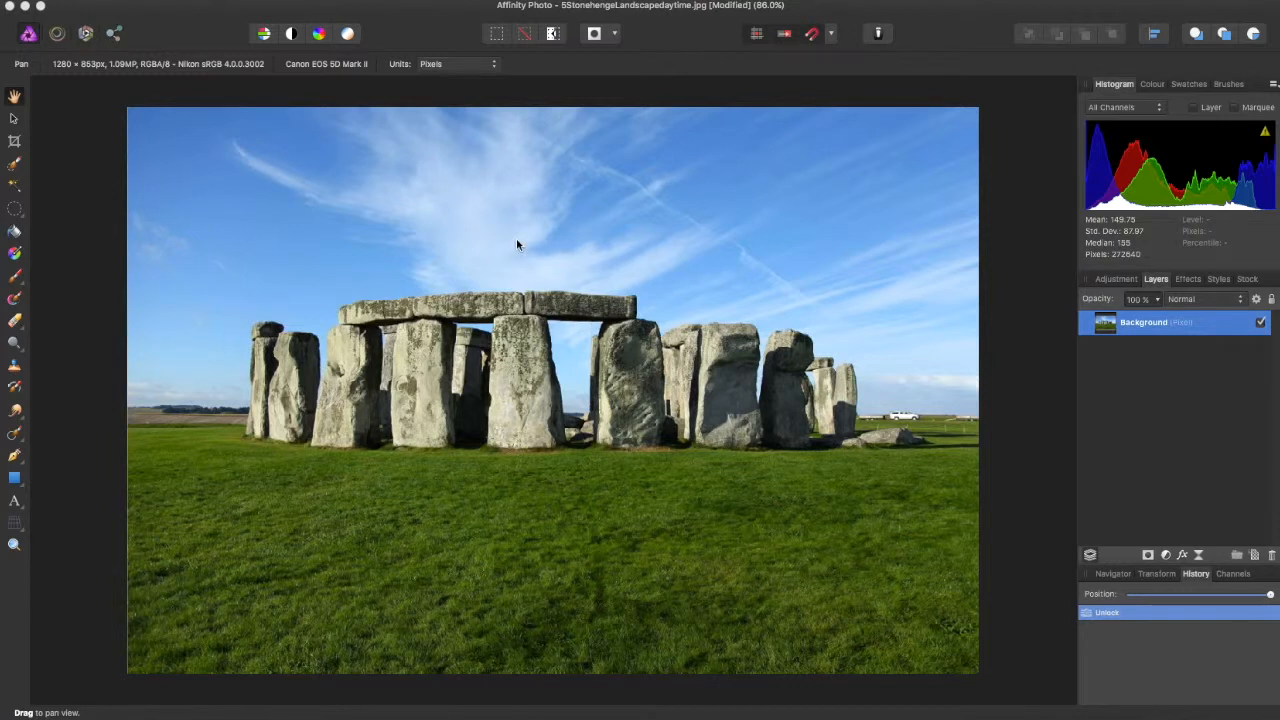
mouse_move(483, 252)
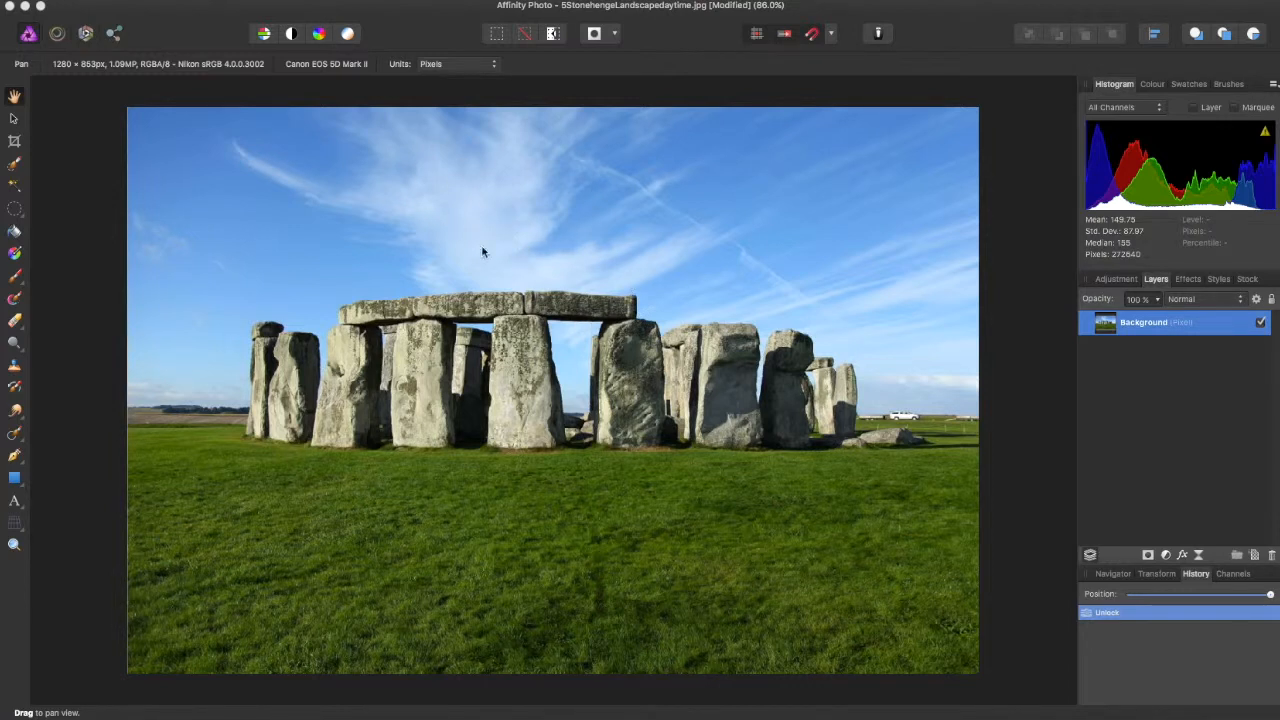
mouse_move(100, 170)
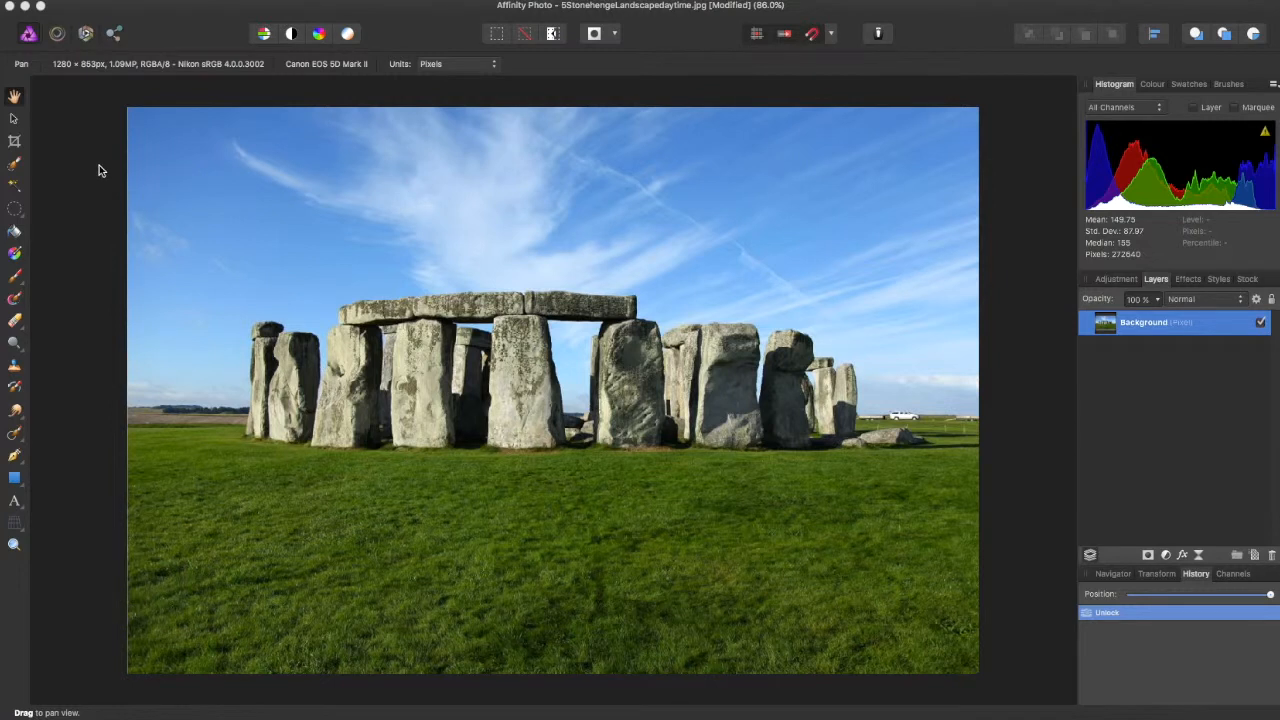
mouse_move(99, 165)
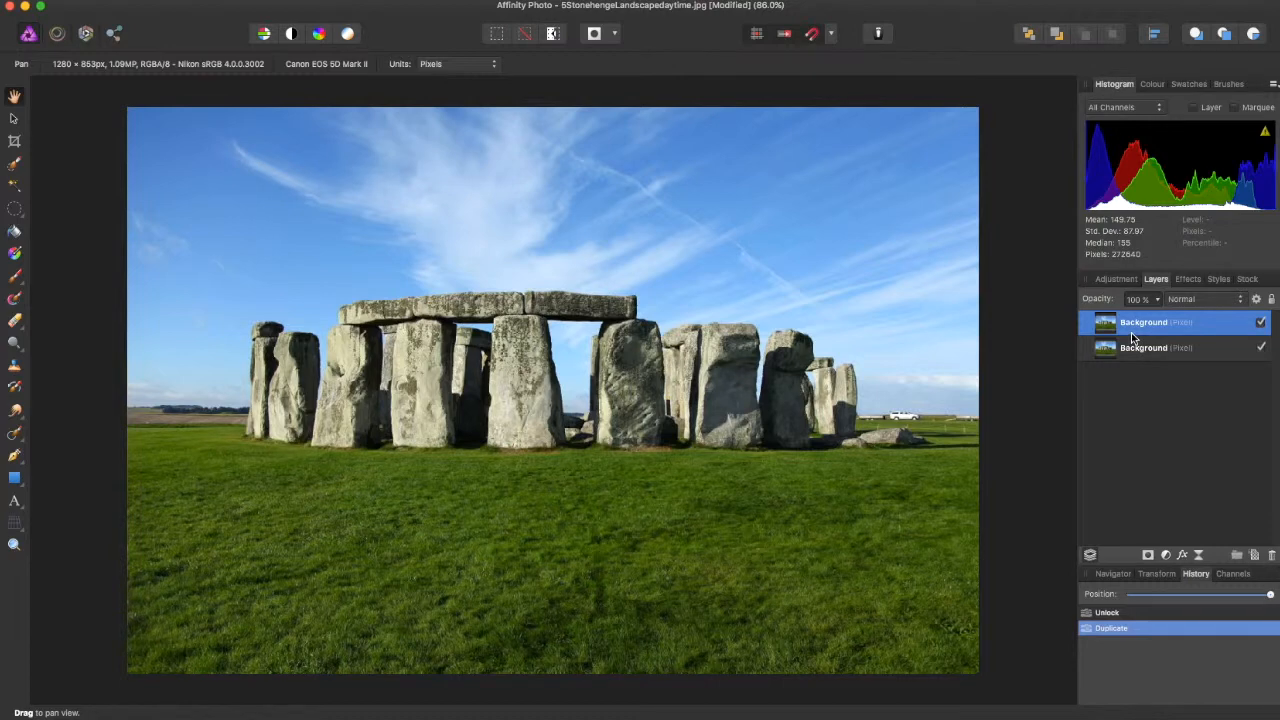
Apply Detect Edges to the duplicated Stonehenge layer, found via Help search 'dete'.
type("ras")
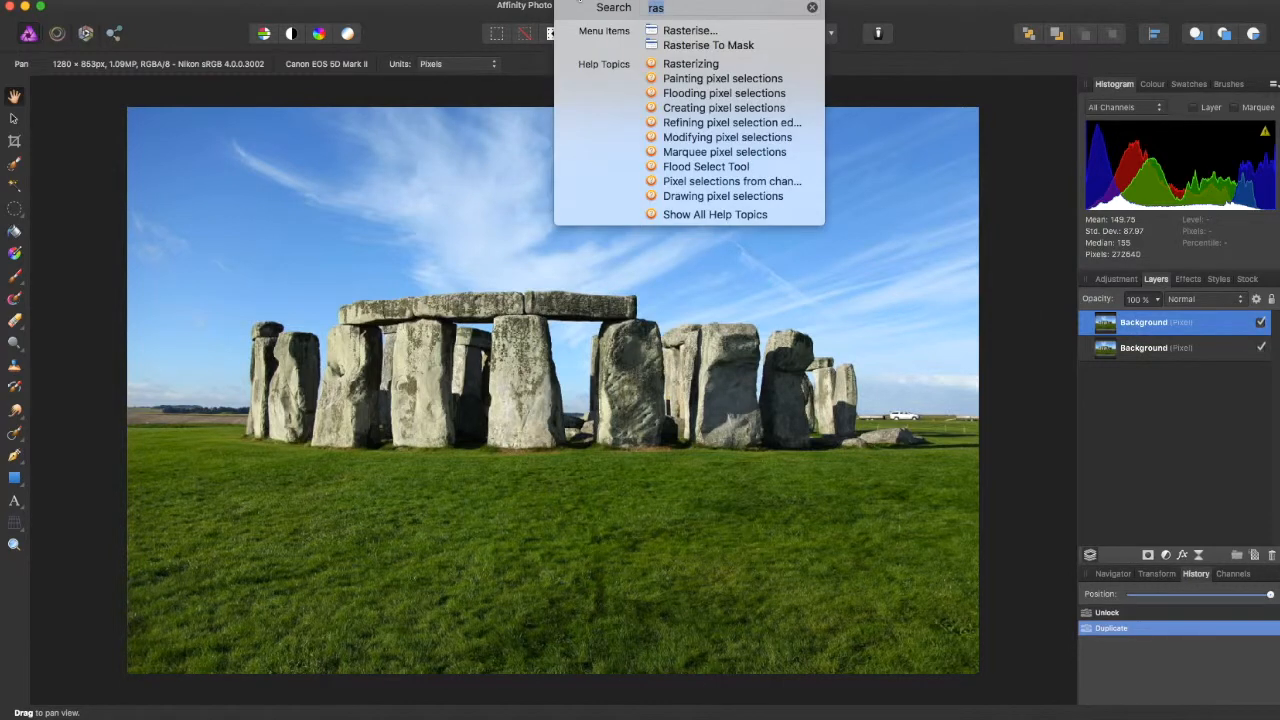
type("dete")
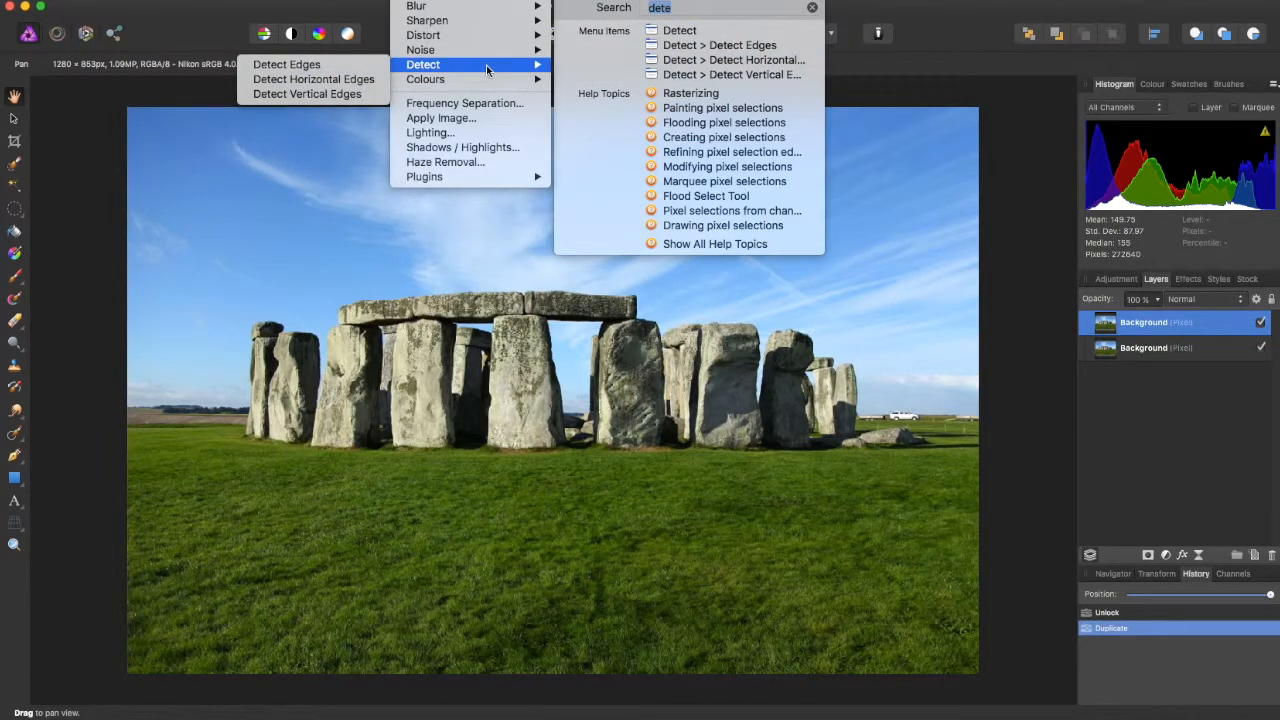
left_click(287, 64)
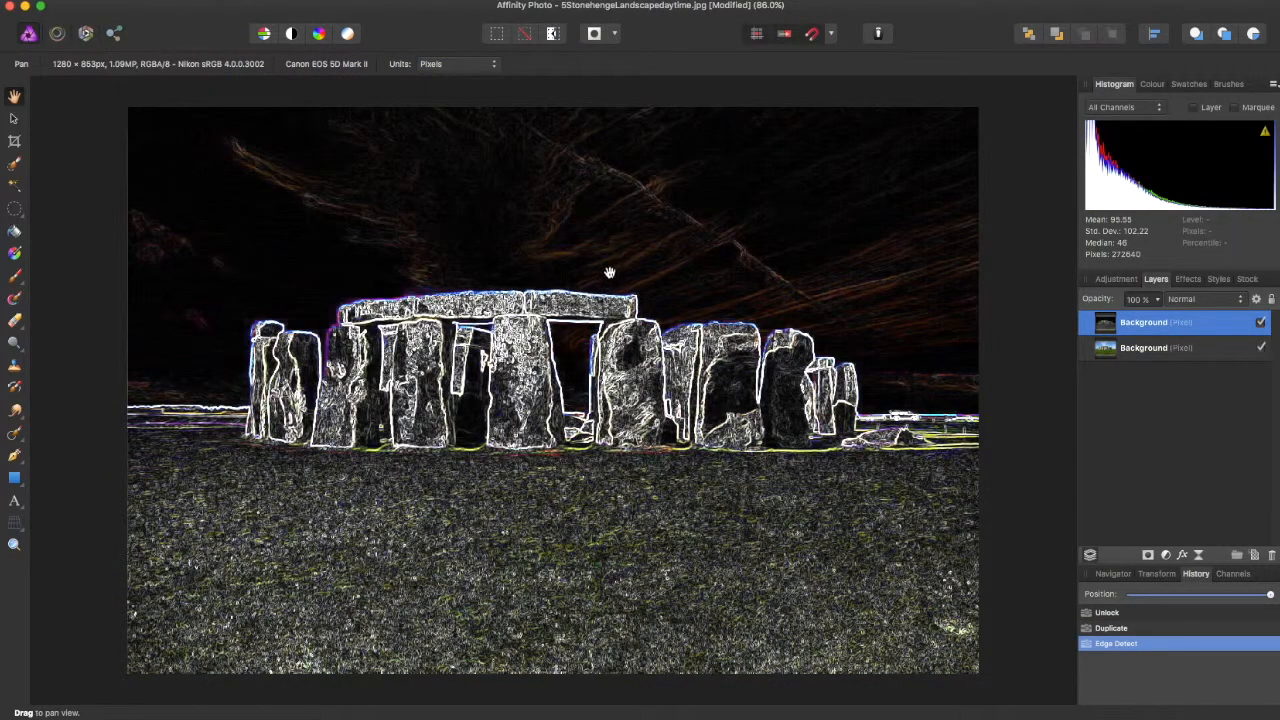
mouse_move(610, 242)
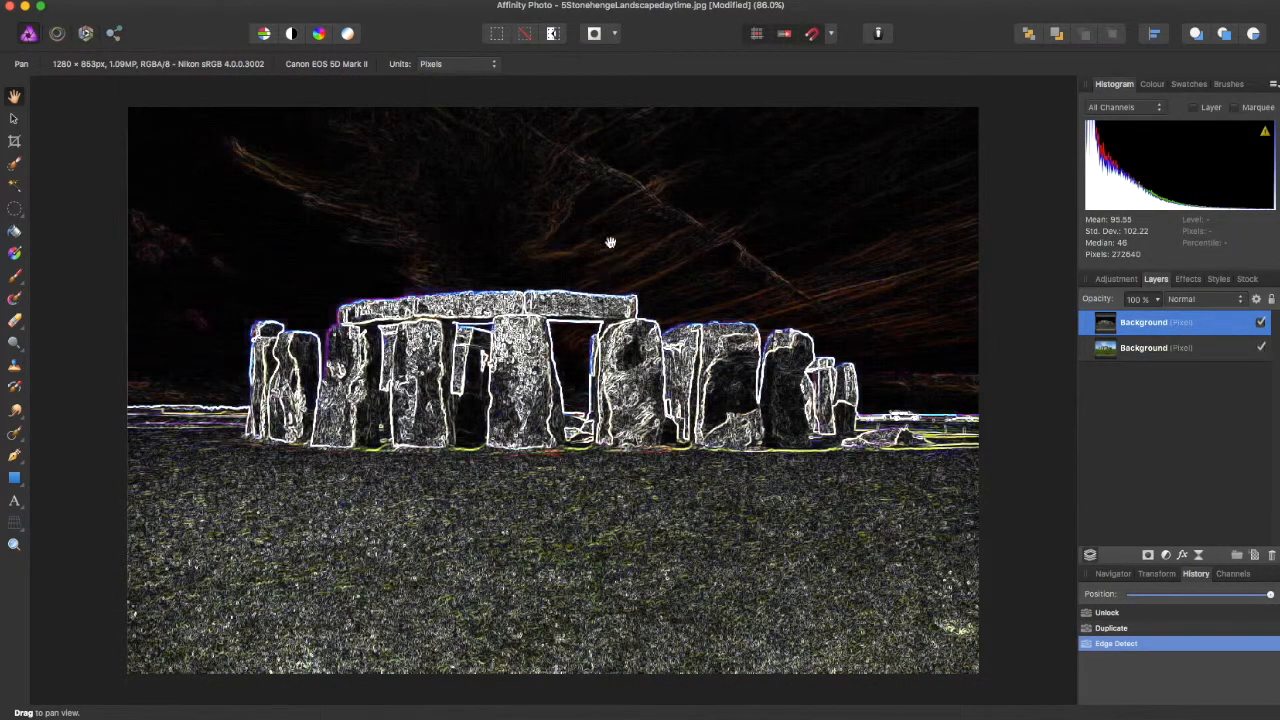
mouse_move(614, 223)
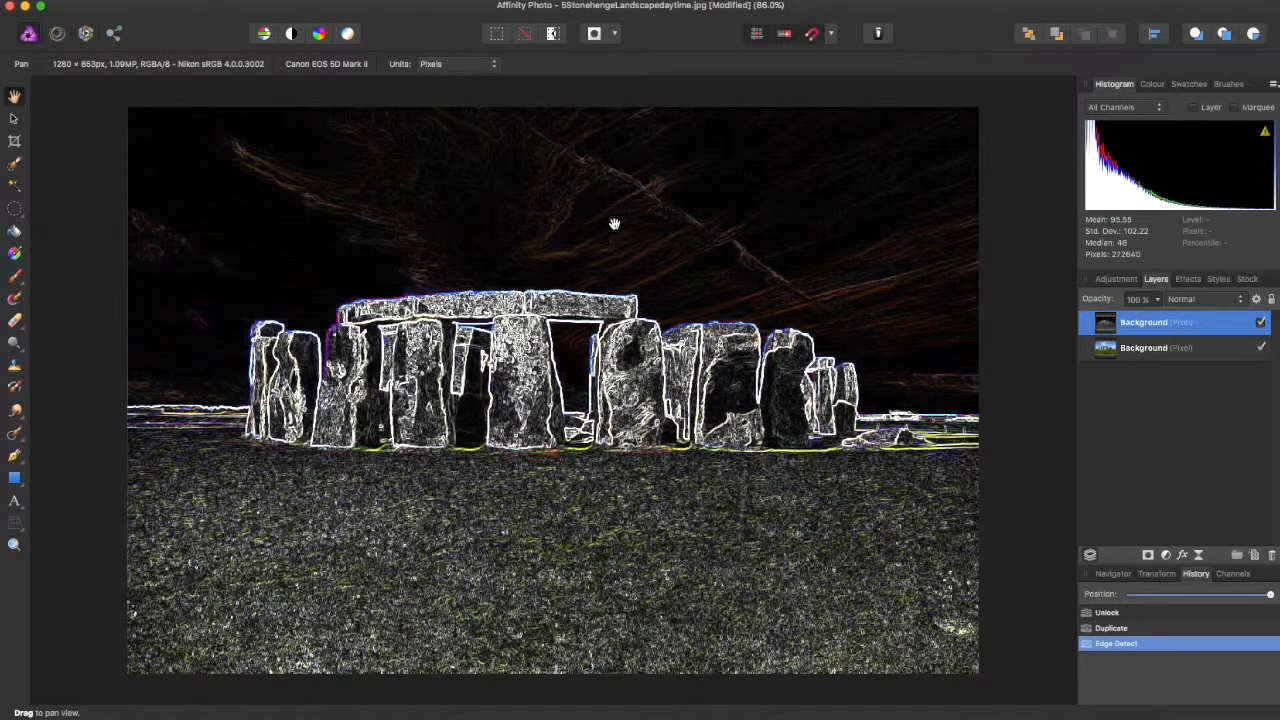
mouse_move(522, 80)
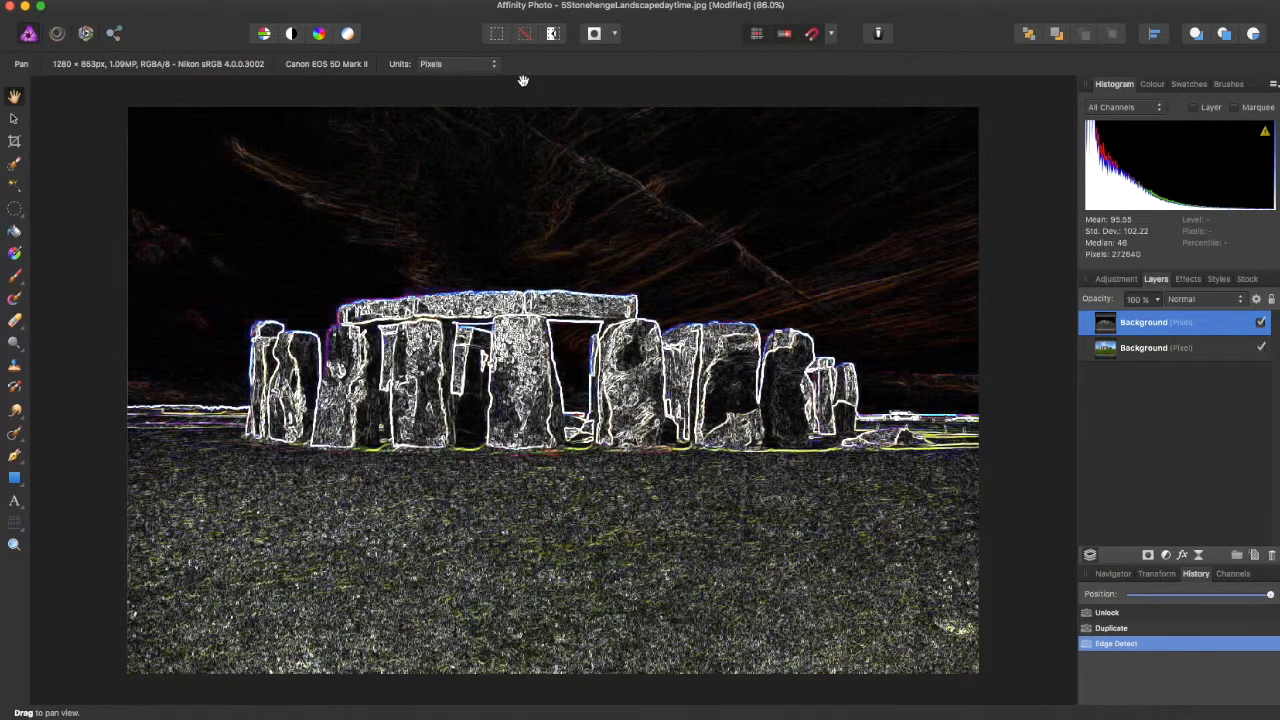
Rasterise the outline copy to a mask and add a White Balance adjustment layer.
type("dete")
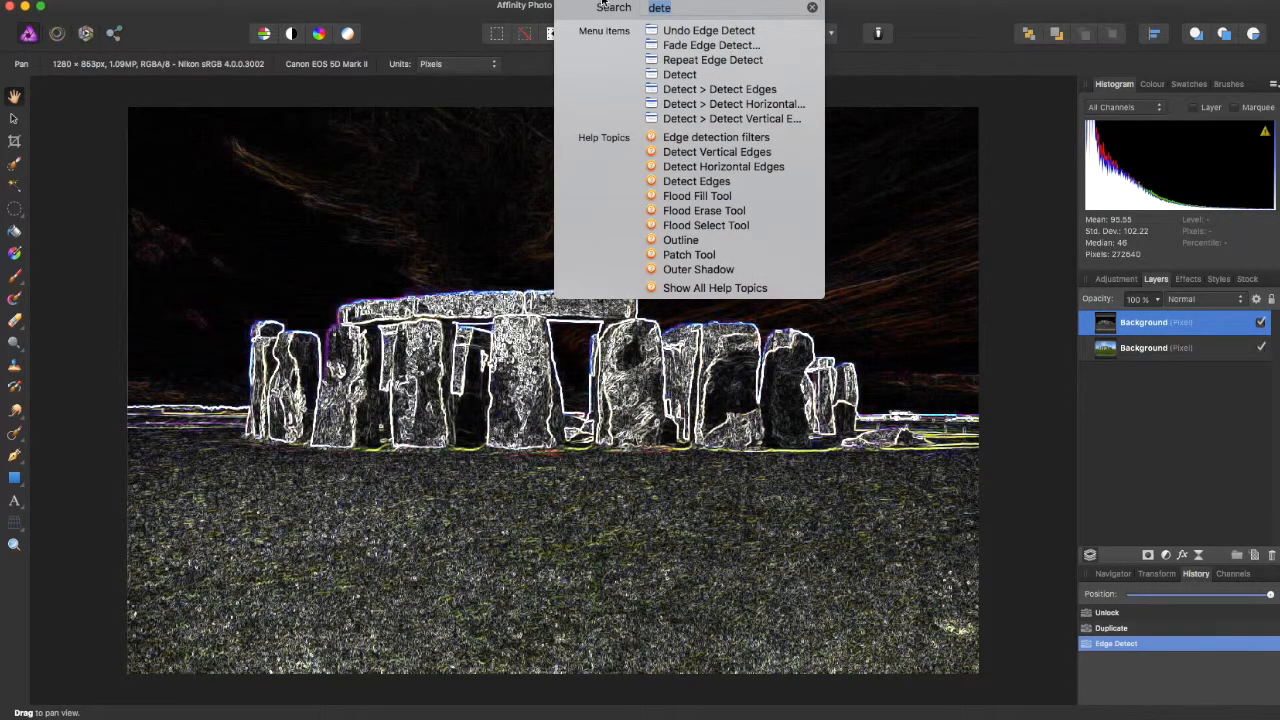
type("rast")
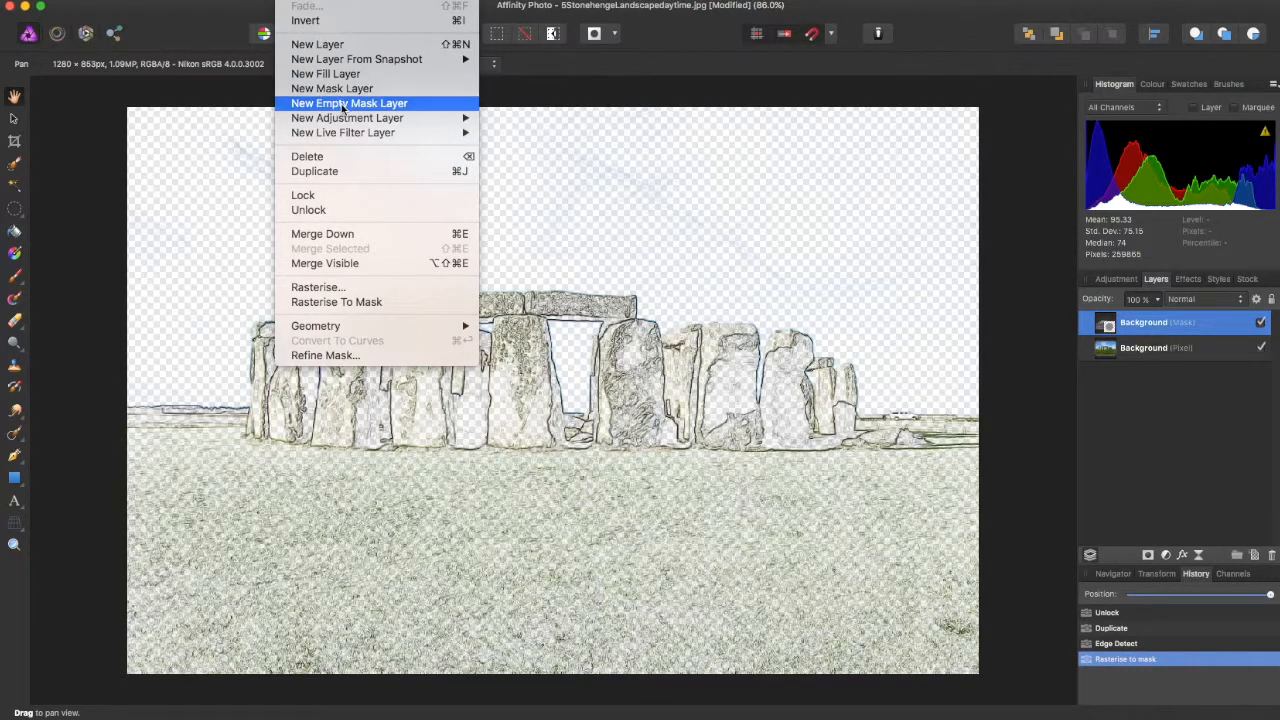
left_click(347, 117)
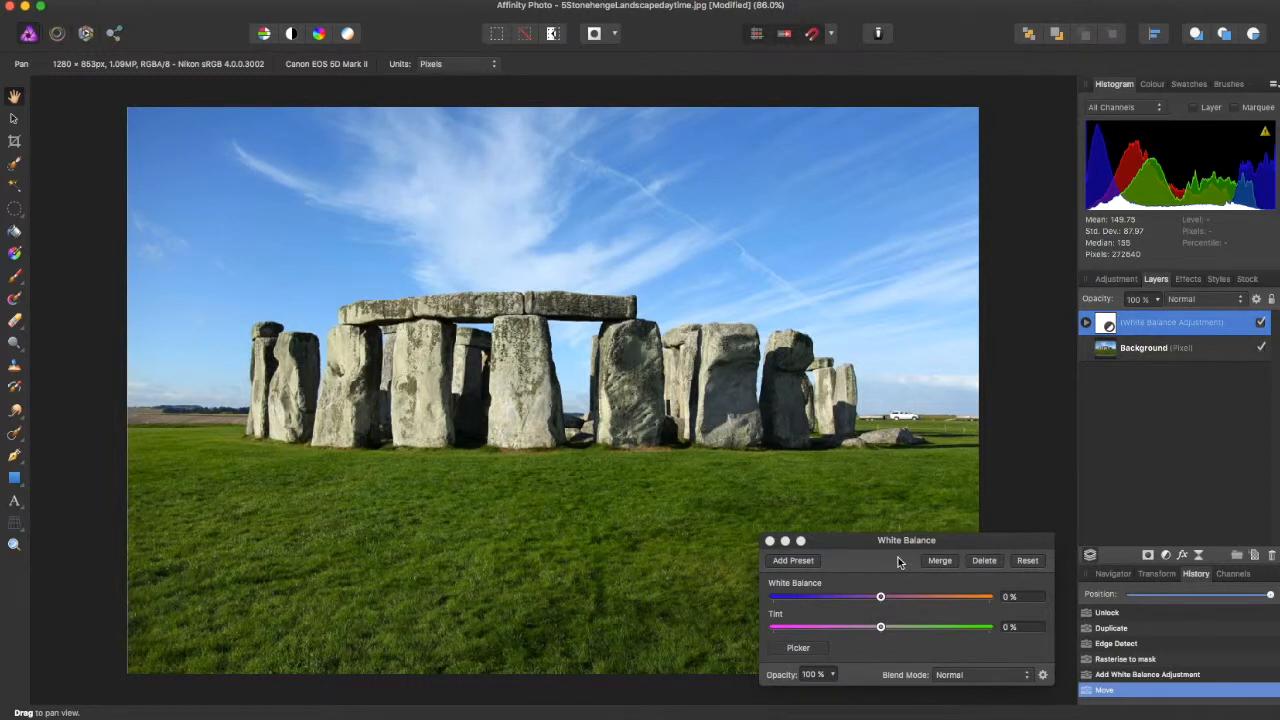
mouse_move(905, 593)
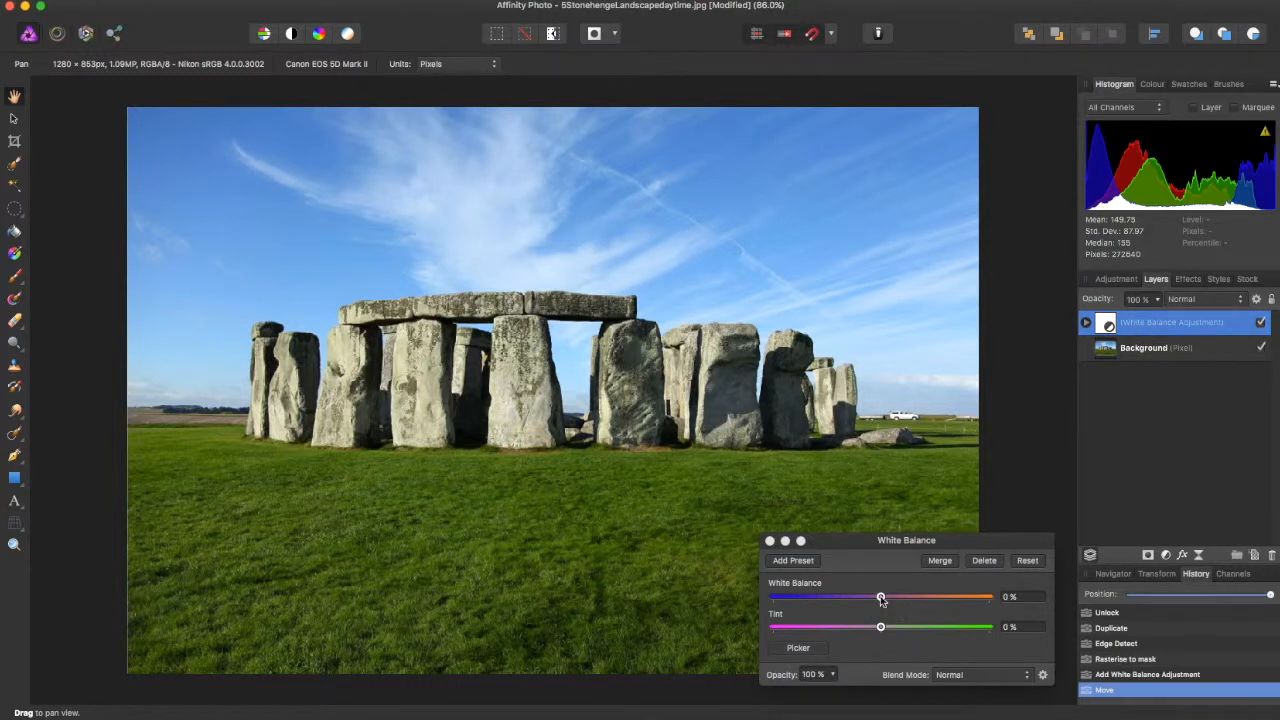
Drag the White Balance slider until warmth settles at 53%, keeping tint at 0%.
left_click_drag(880, 597, 945, 597)
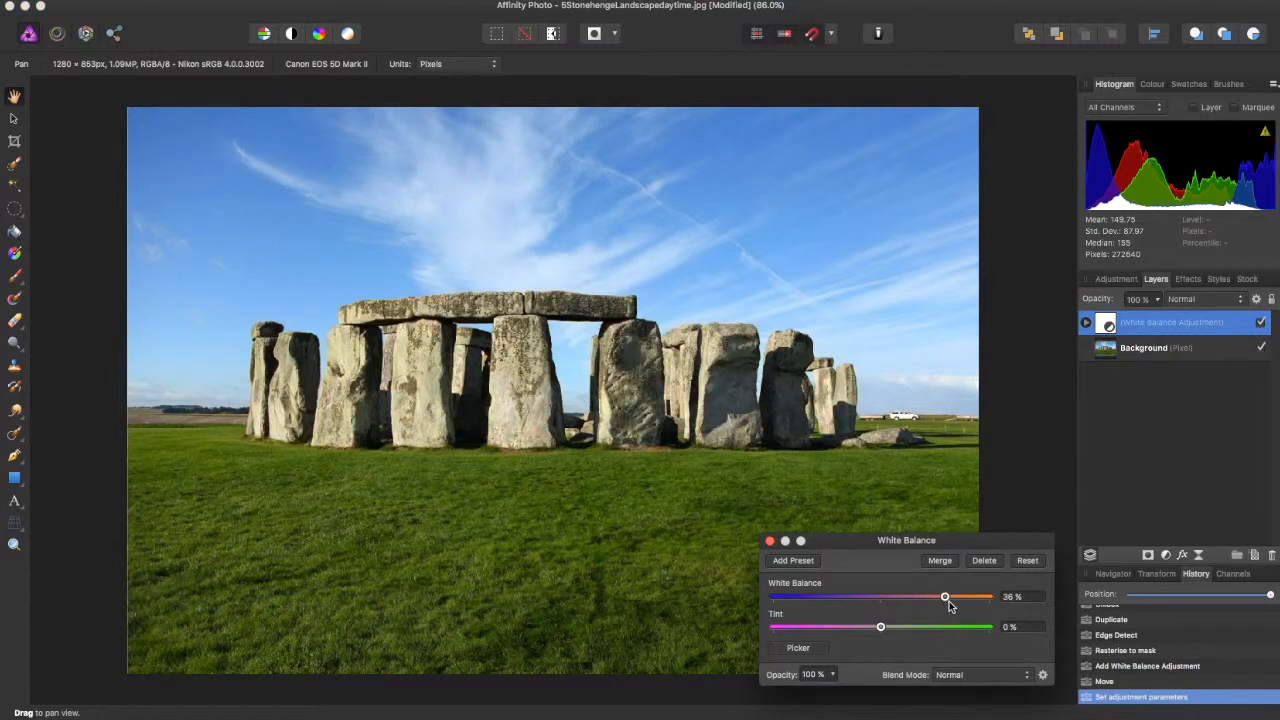
left_click_drag(945, 597, 982, 597)
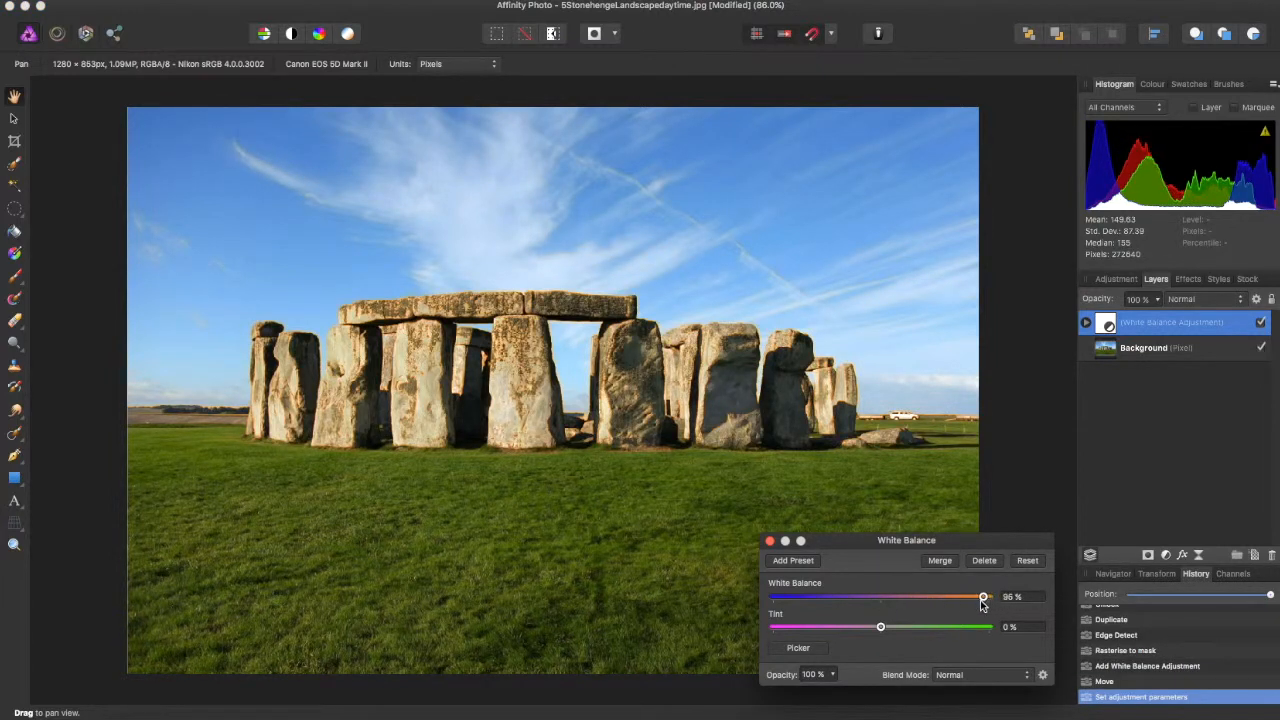
left_click_drag(982, 597, 937, 597)
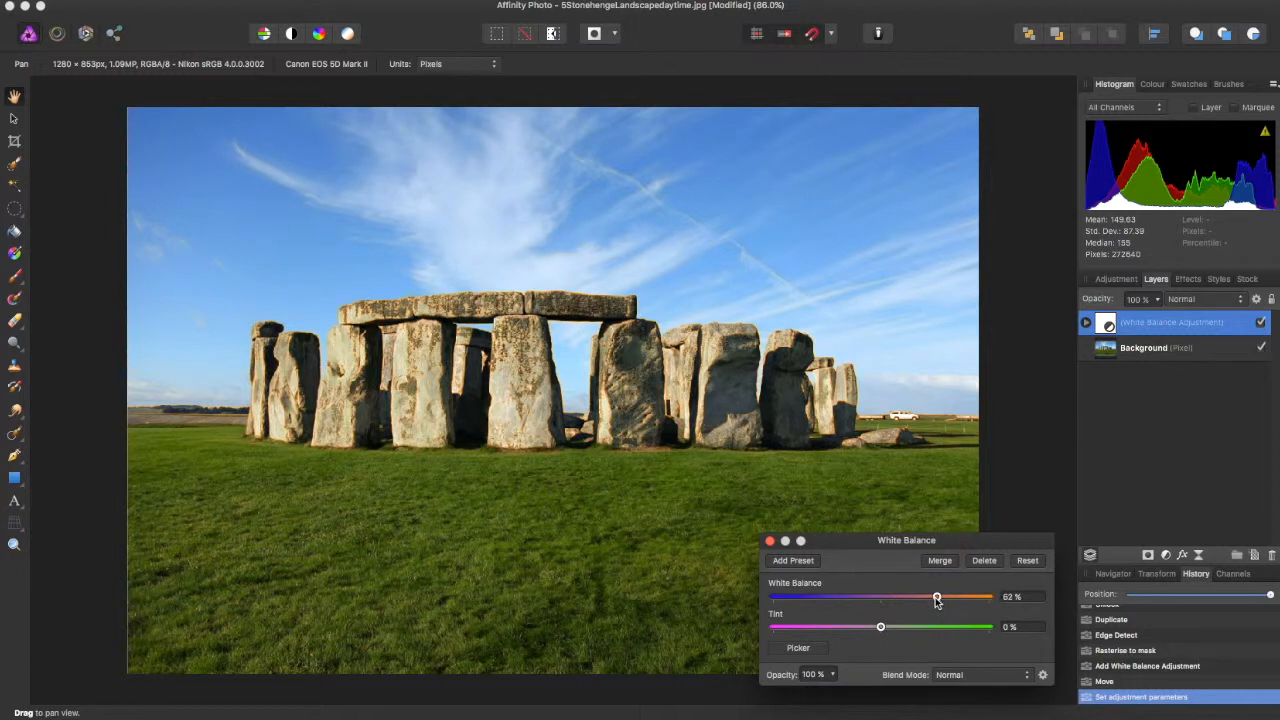
left_click_drag(937, 597, 948, 597)
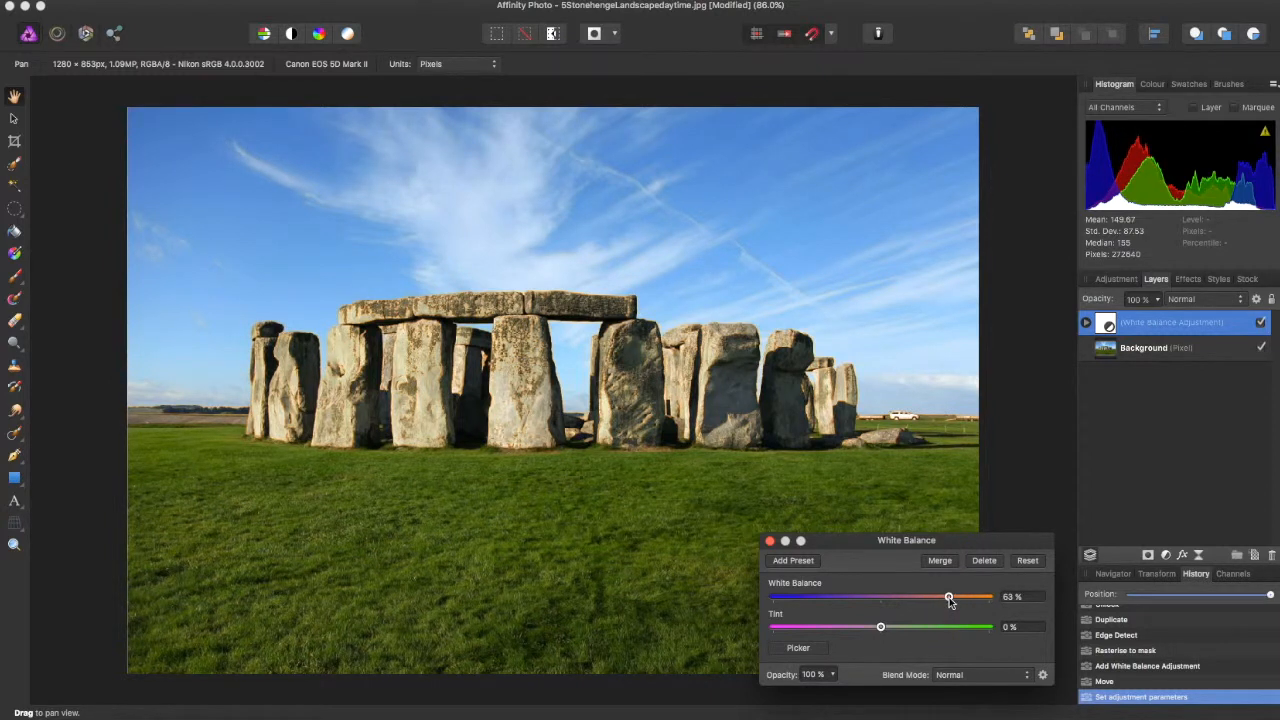
left_click_drag(948, 597, 946, 597)
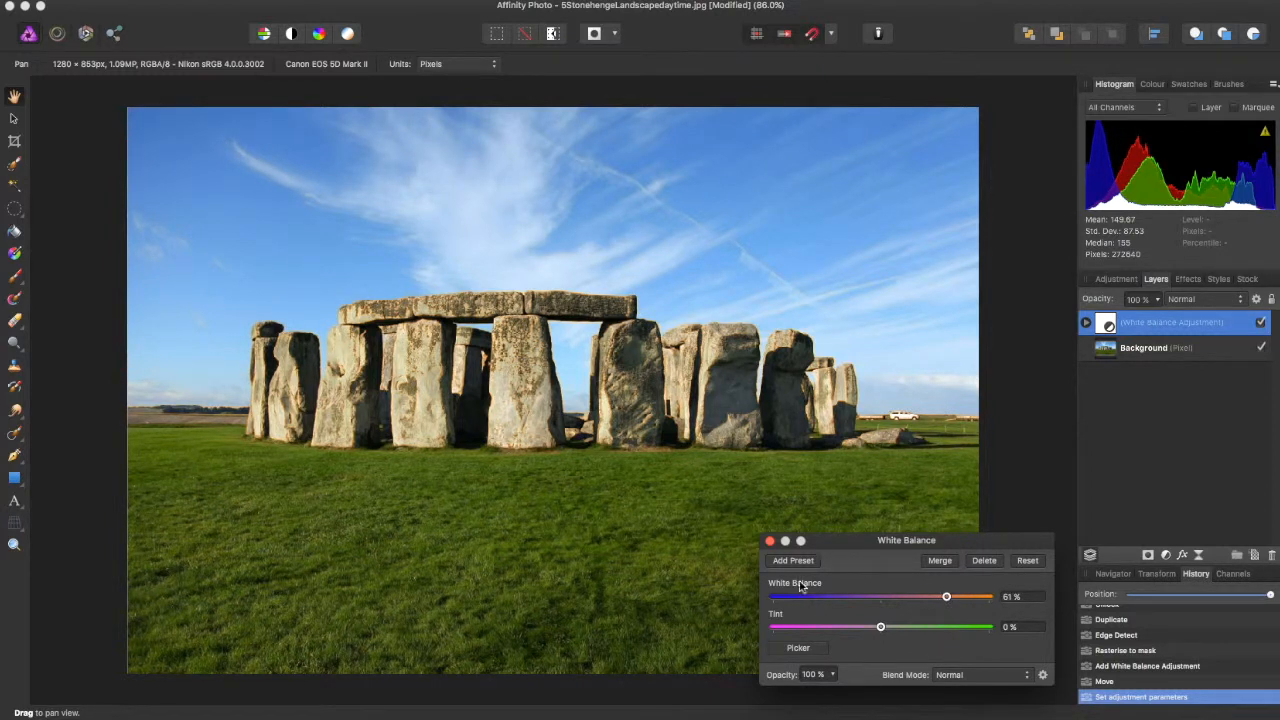
left_click_drag(880, 627, 848, 627)
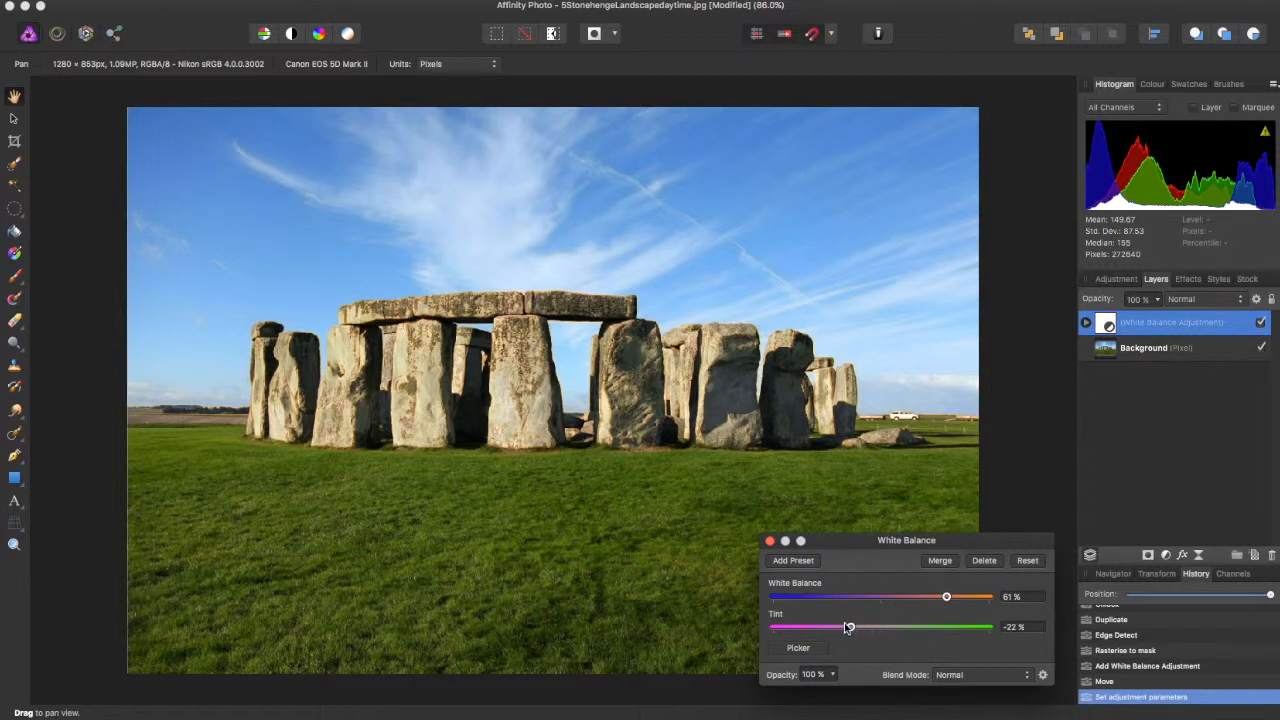
left_click_drag(848, 627, 880, 627)
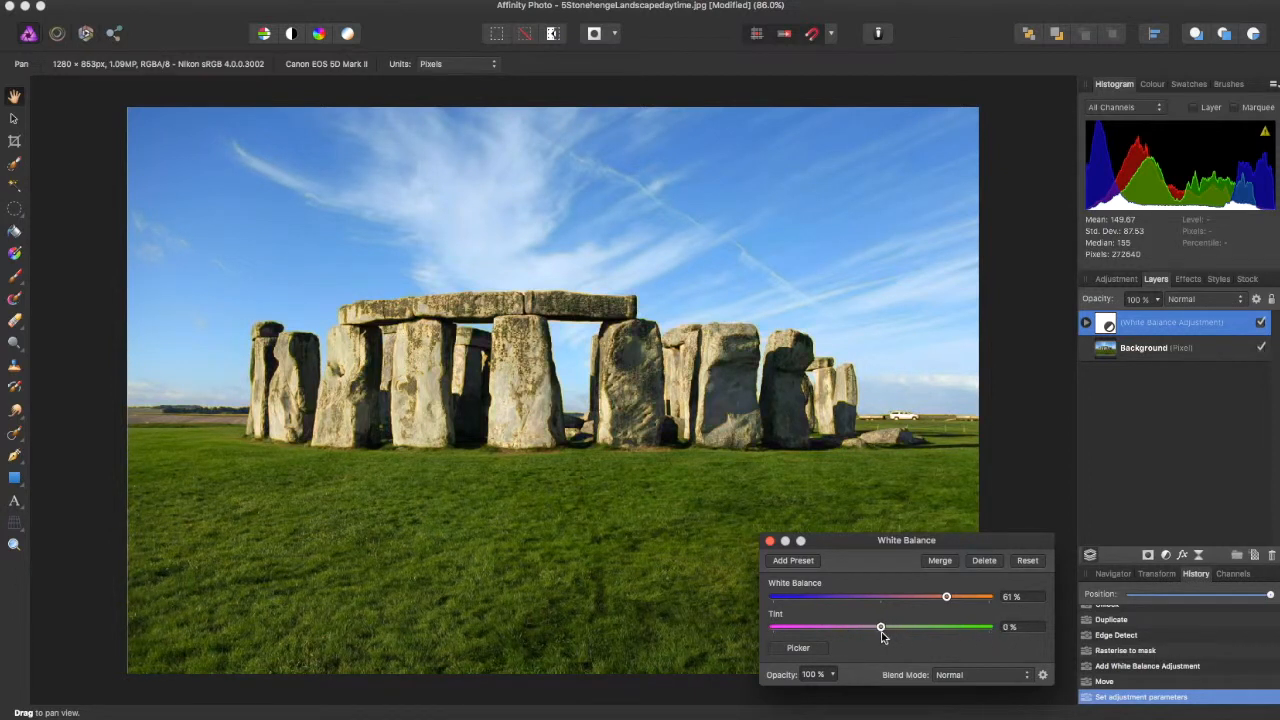
left_click_drag(880, 626, 870, 626)
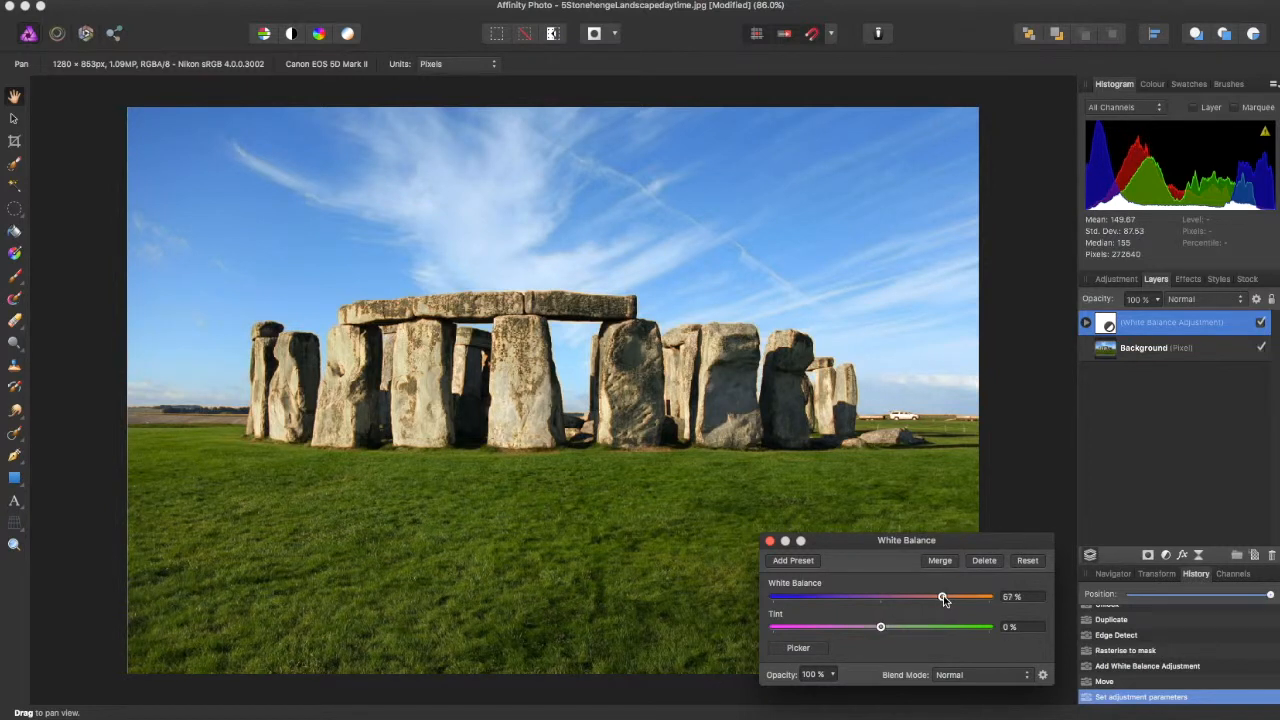
left_click_drag(942, 597, 936, 597)
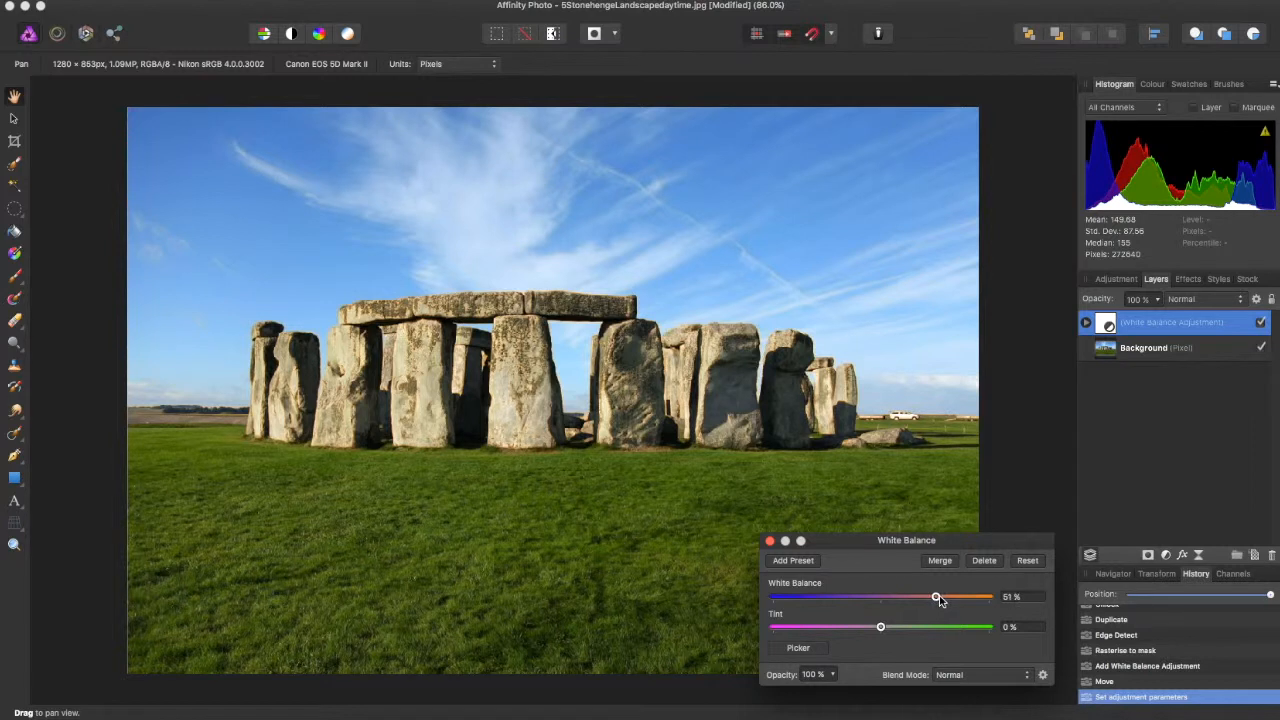
left_click_drag(936, 597, 938, 597)
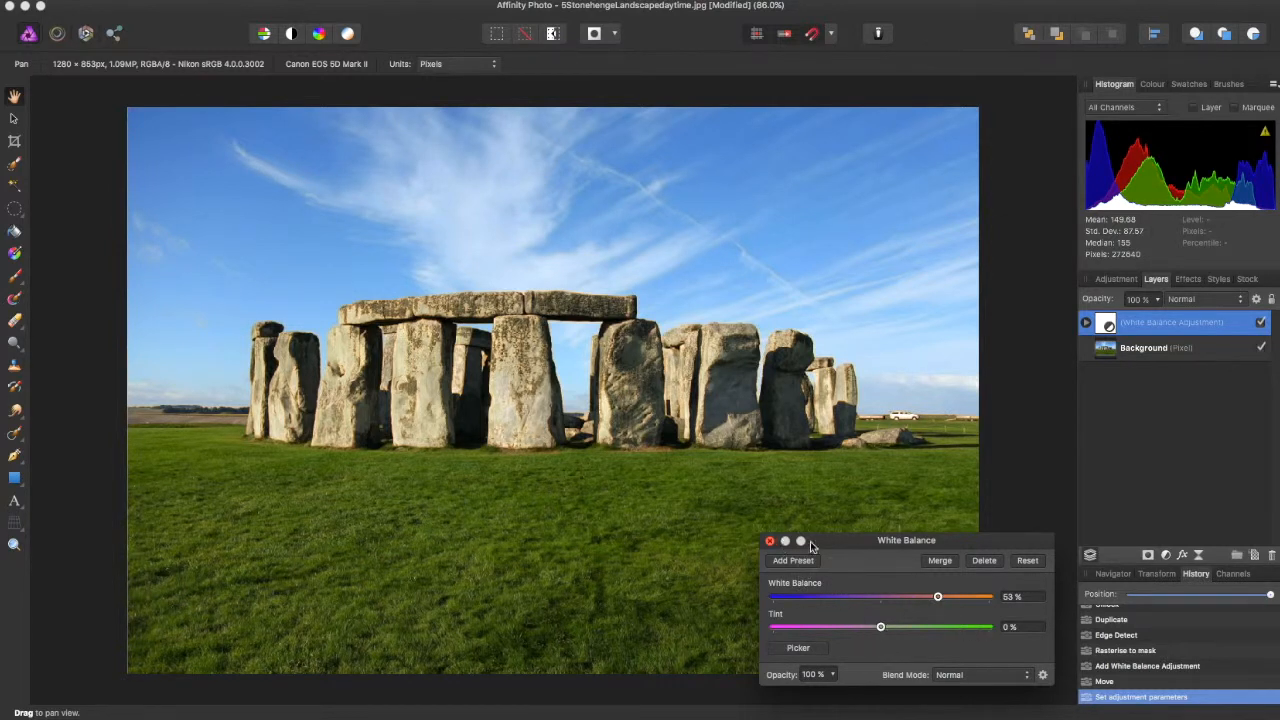
left_click(793, 560)
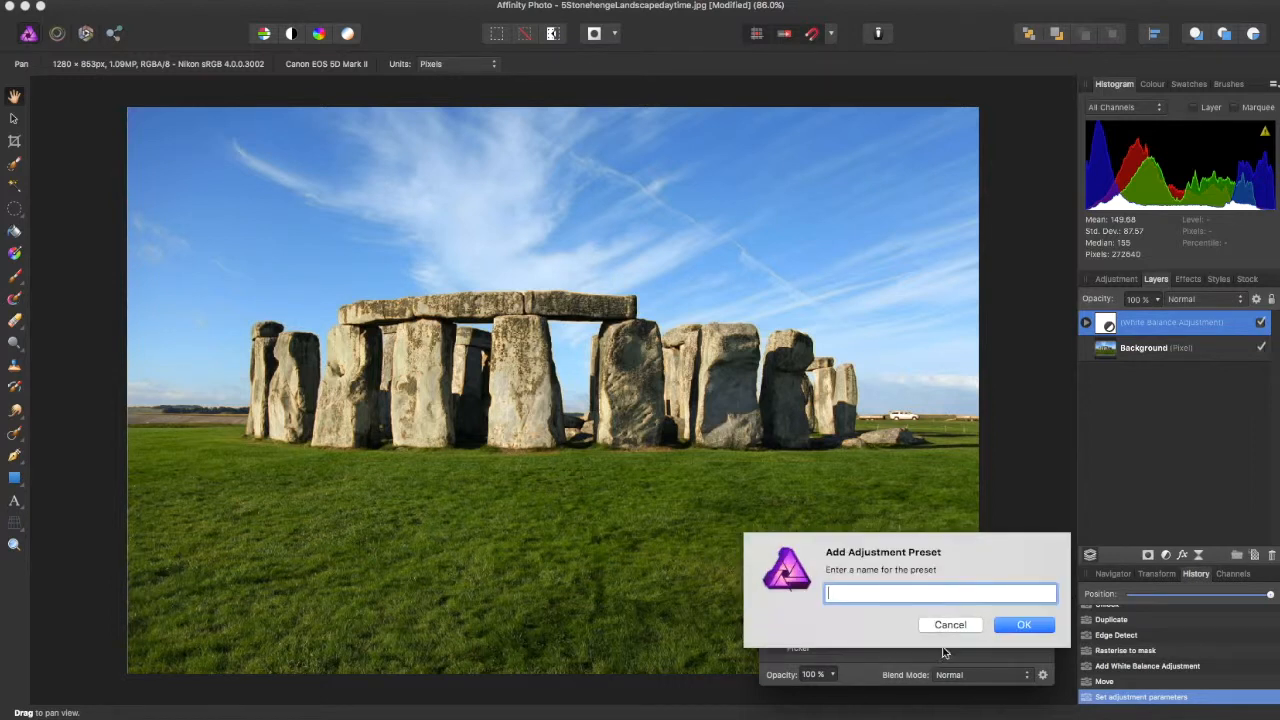
left_click(950, 624)
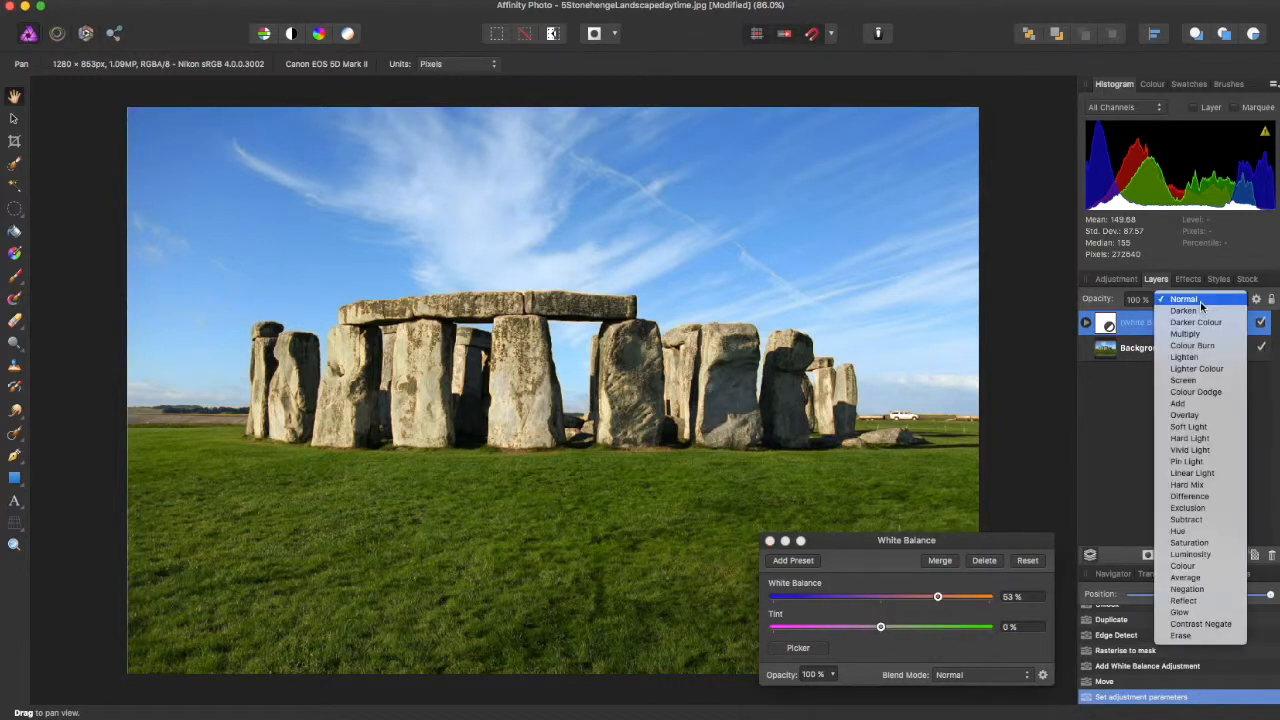
left_click(1189, 542)
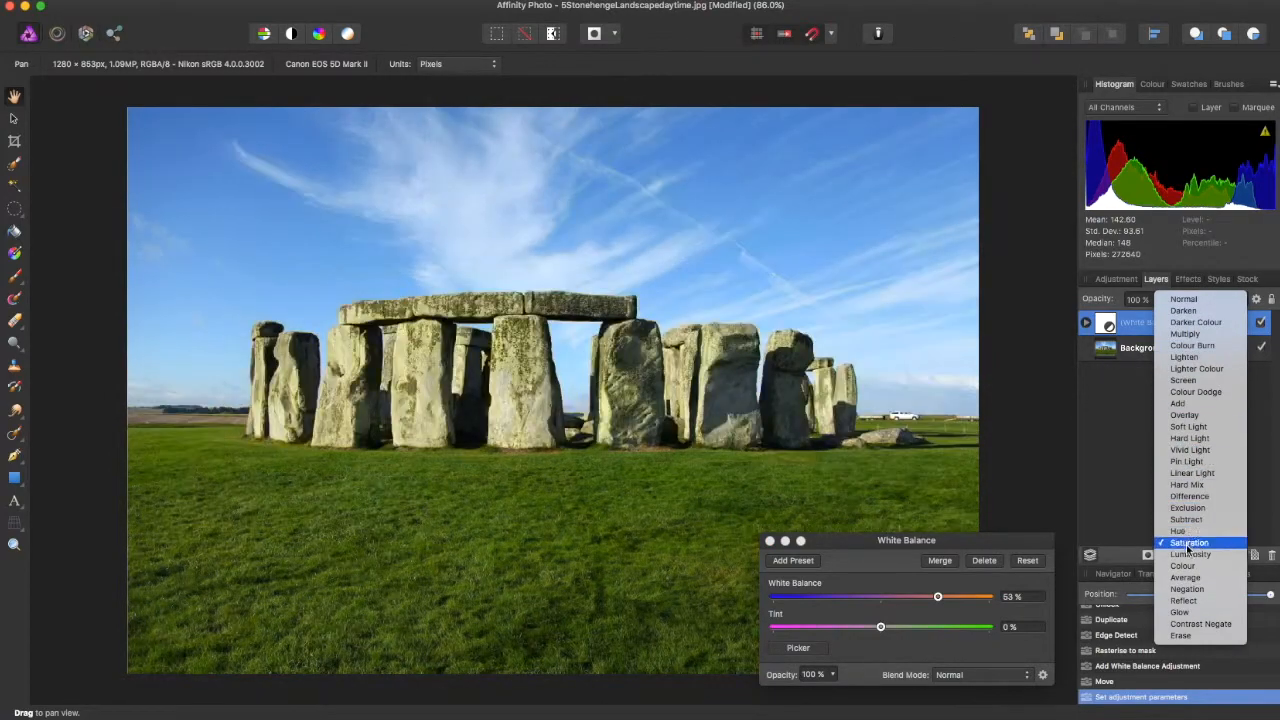
left_click(1187, 519)
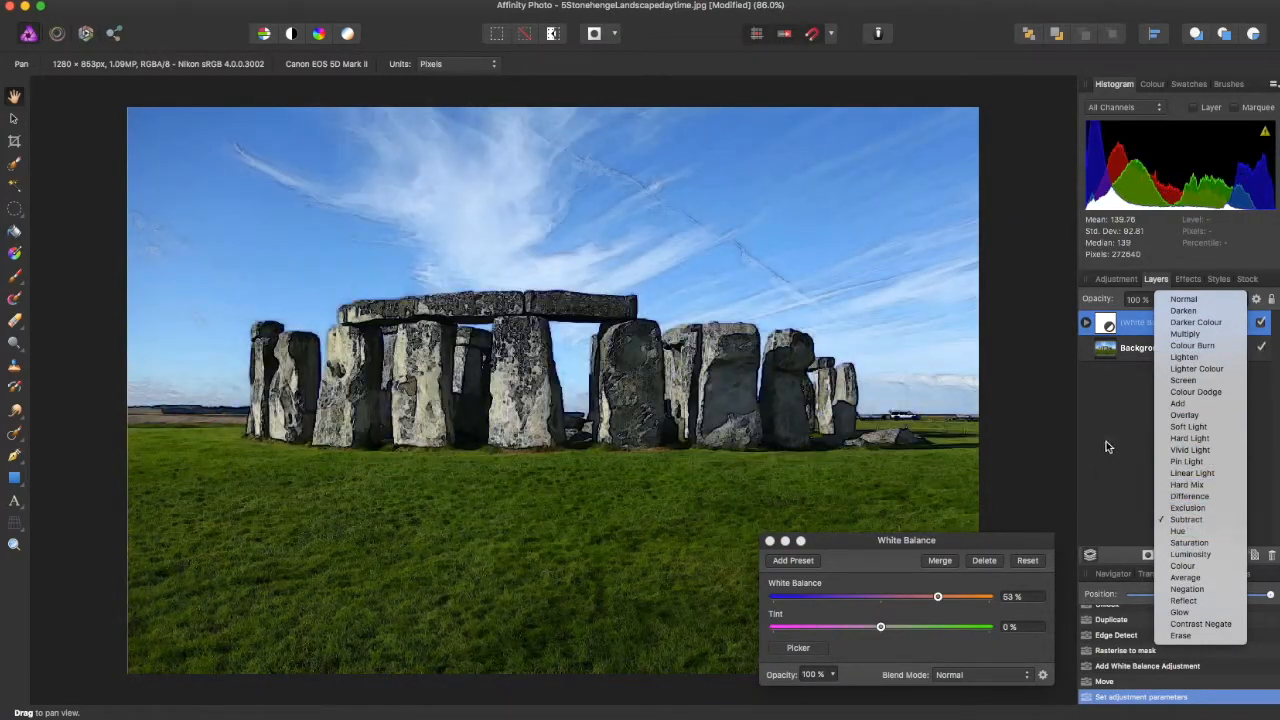
left_click(1185, 577)
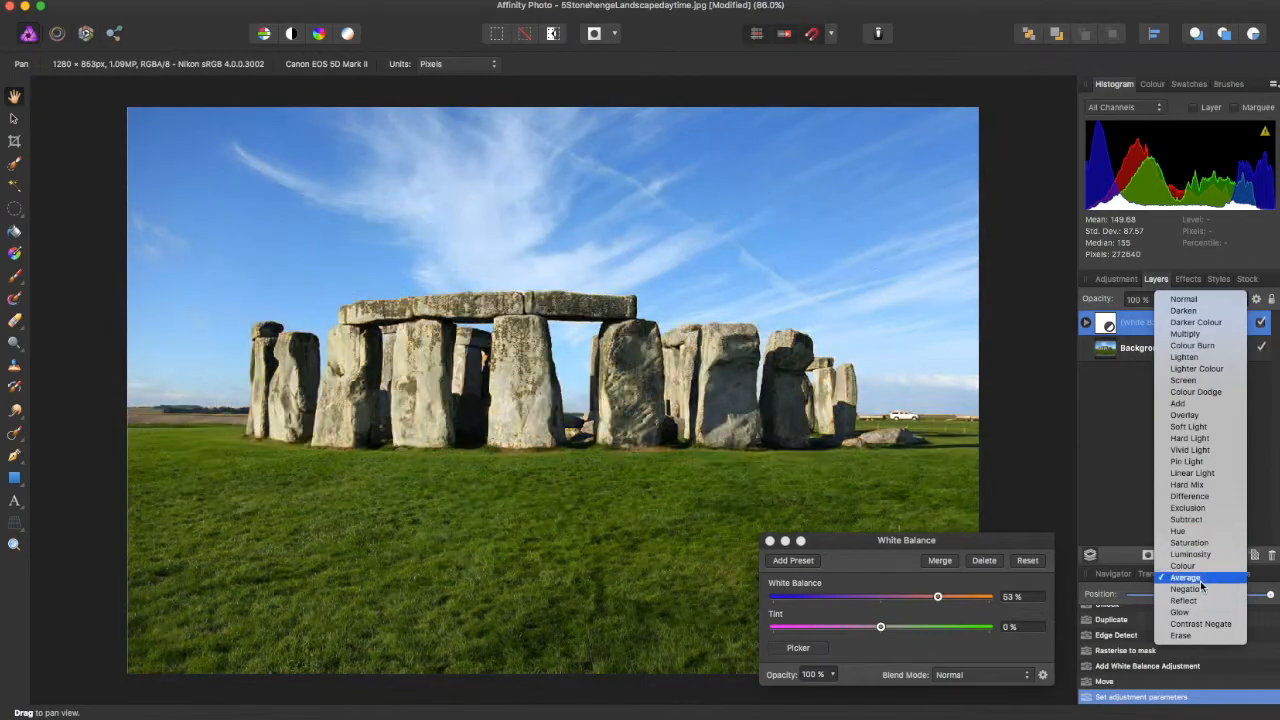
left_click(1178, 403)
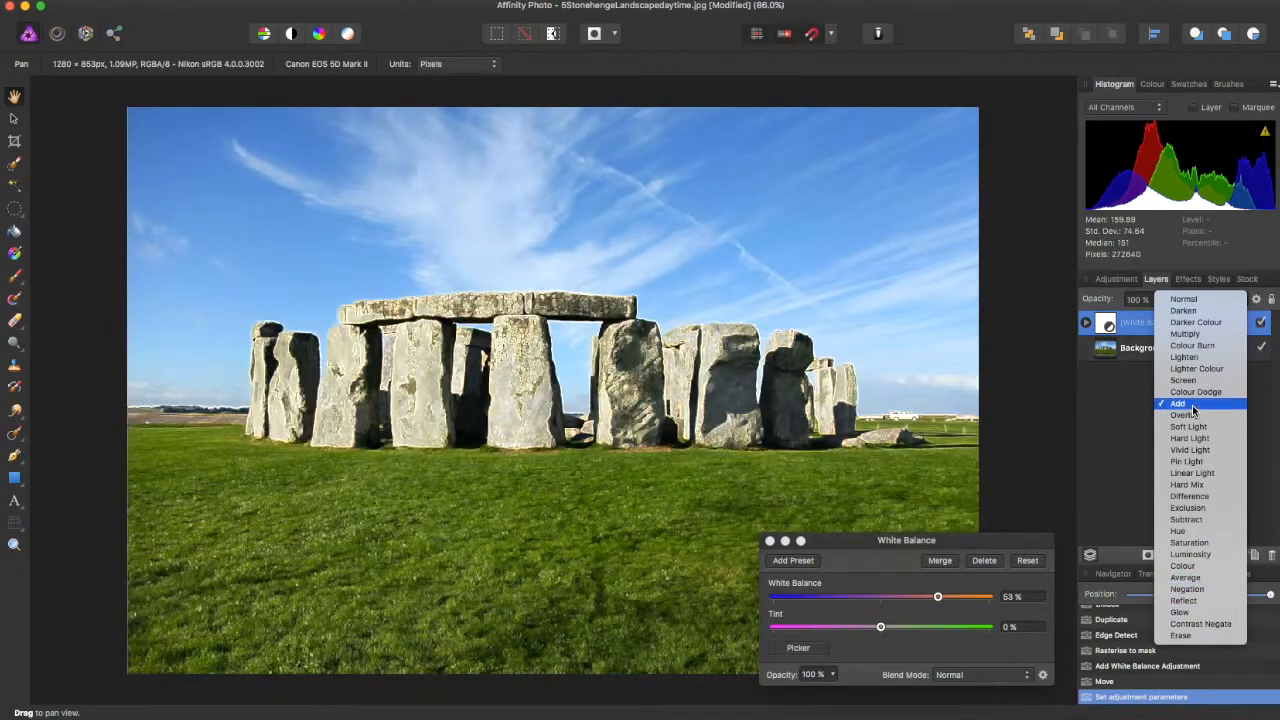
left_click(1183, 299)
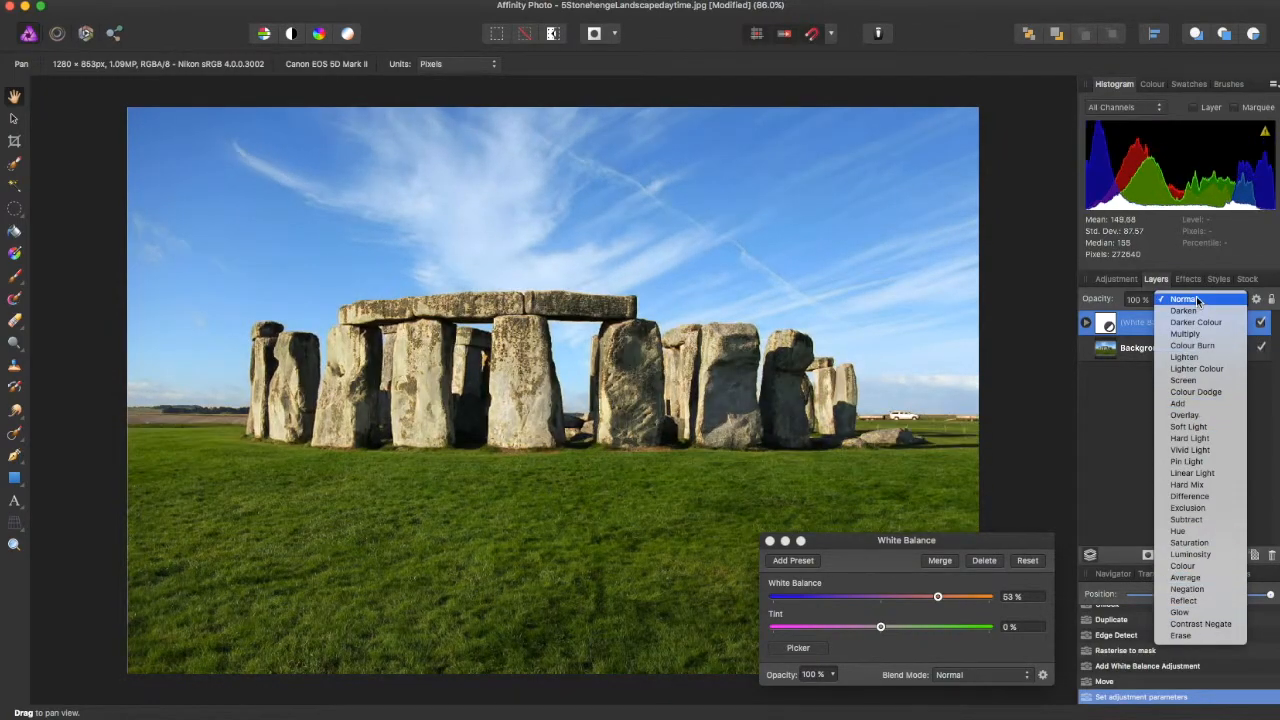
left_click(1183, 299)
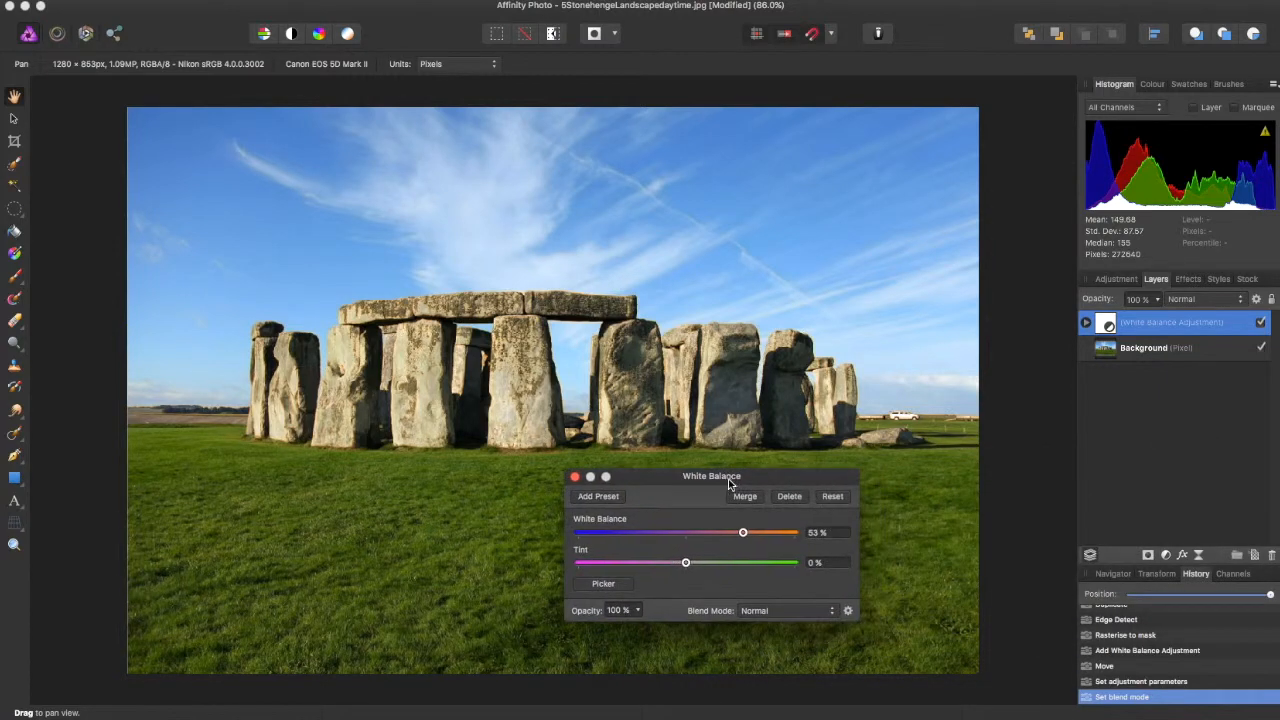
mouse_move(870, 449)
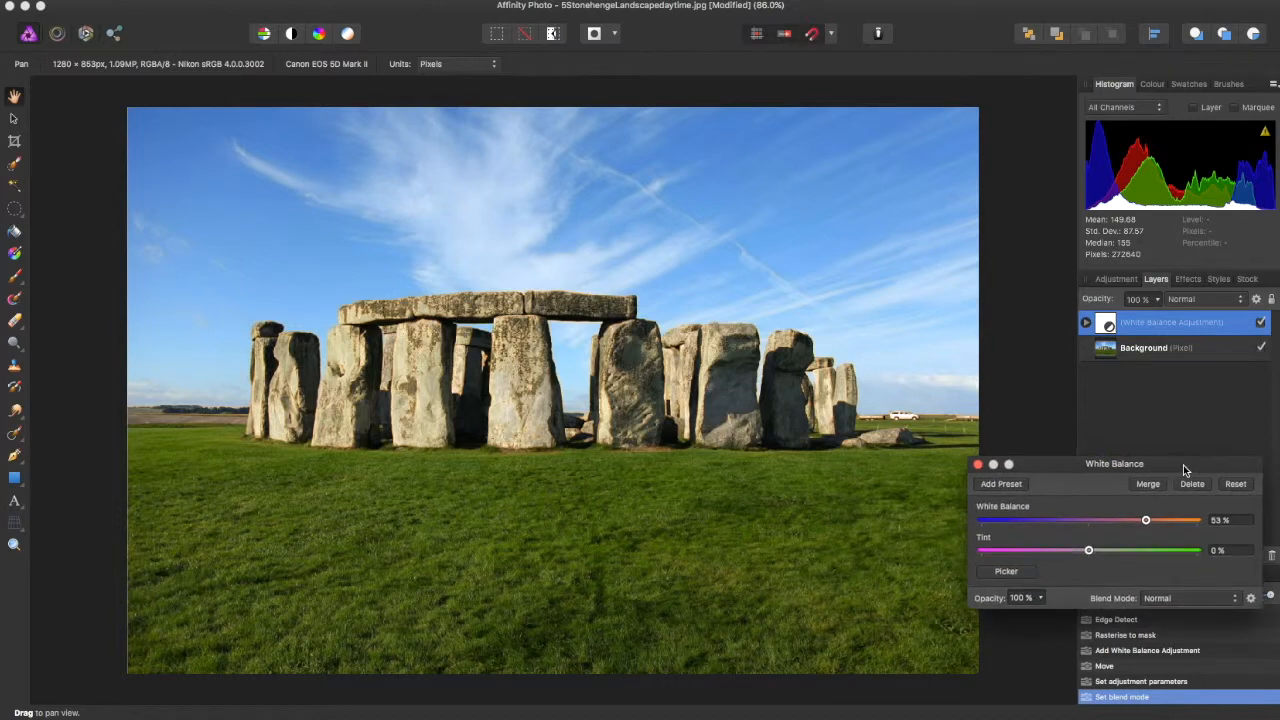
mouse_move(1178, 458)
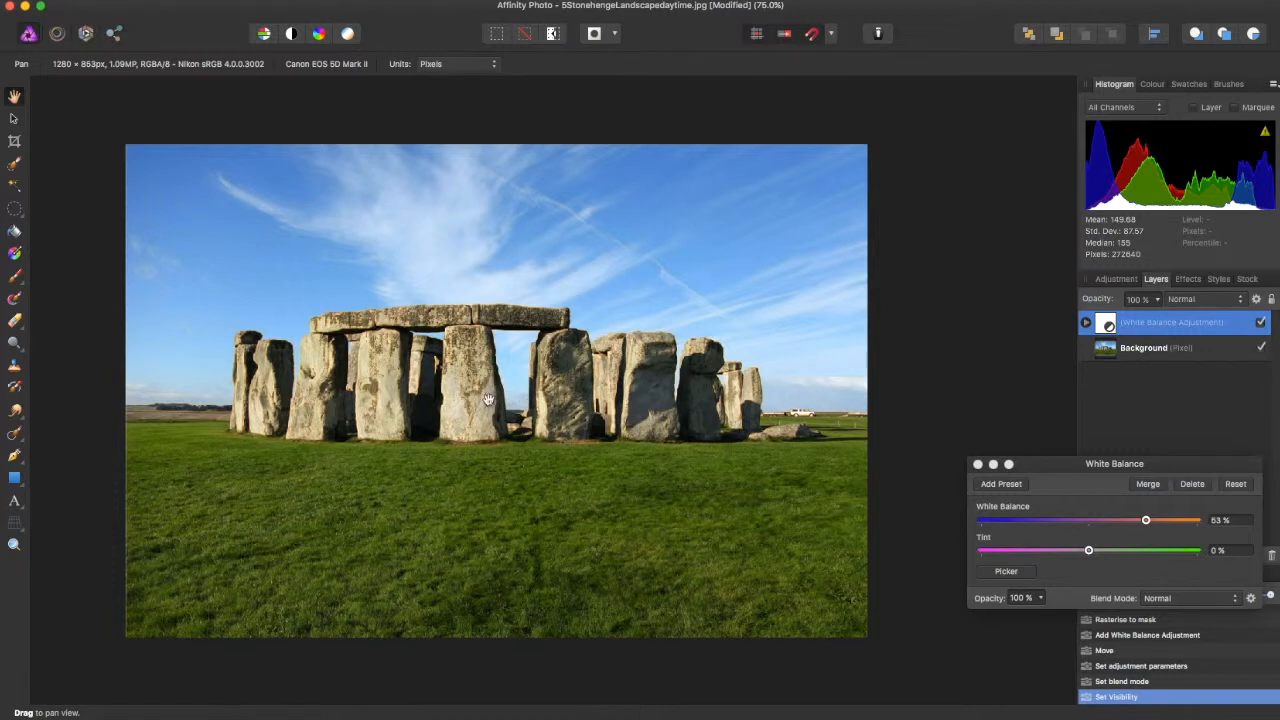
mouse_move(364, 413)
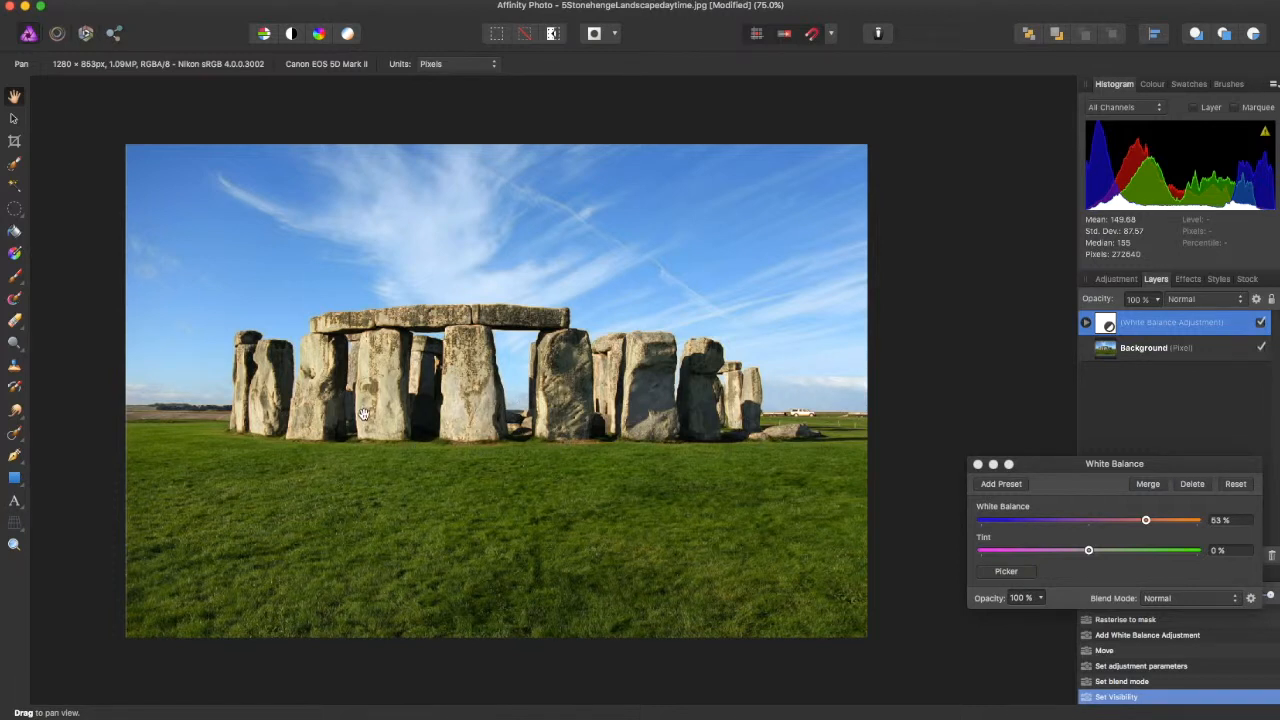